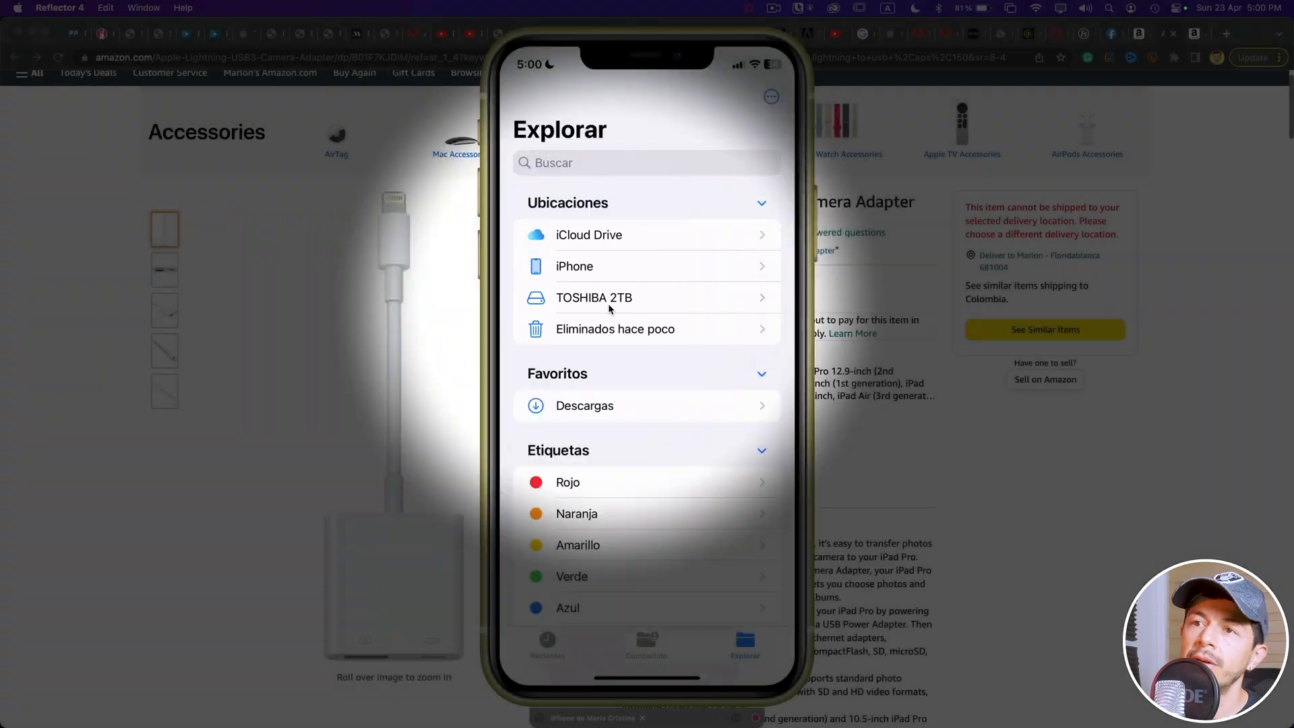
Copy IMG_2731 from iCloud Drive's Temporal folder to TOSHIBA 2TB, choosing Guardar ambos, then return to Explorar
left_click(588, 234)
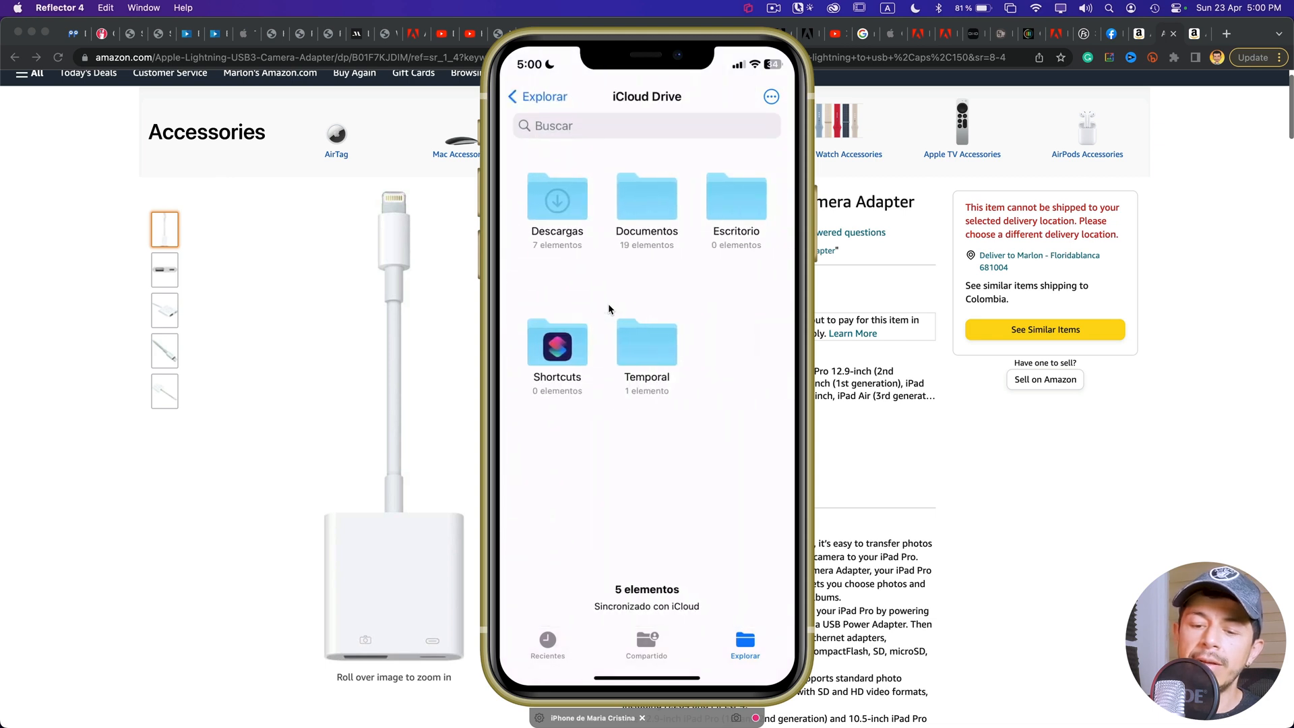
left_click(646, 343)
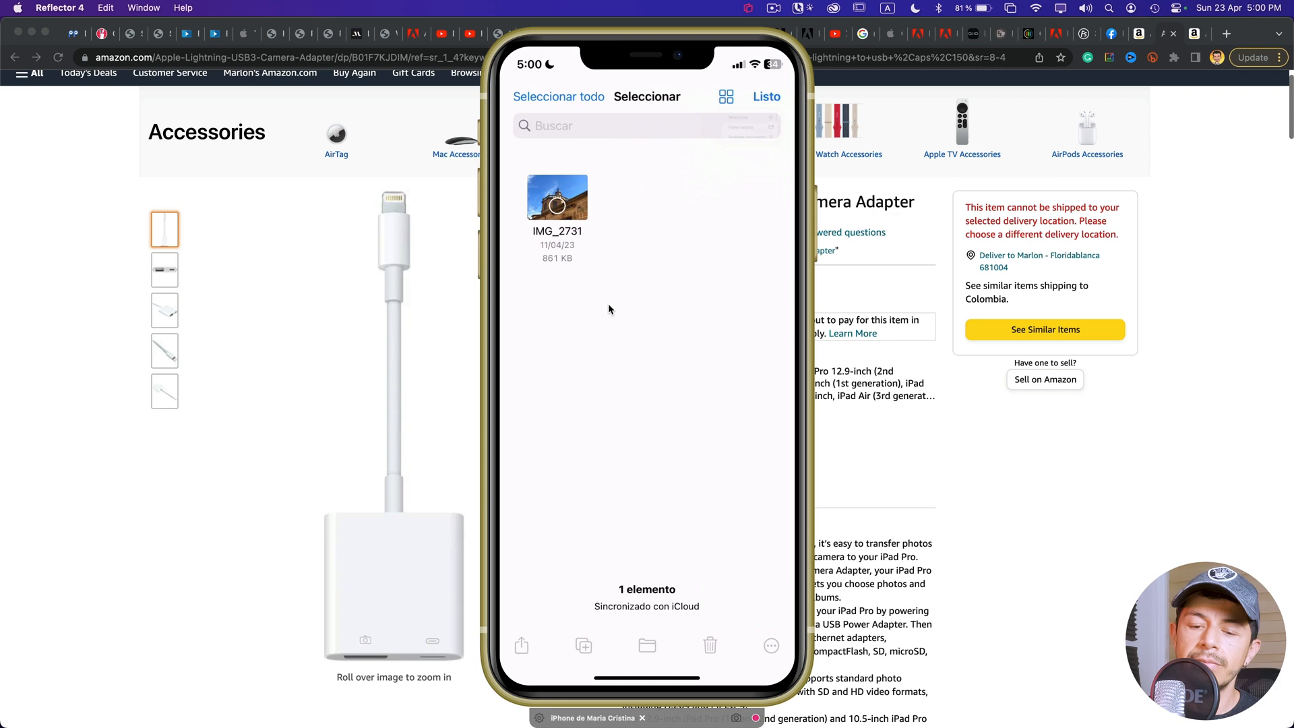
left_click(556, 198)
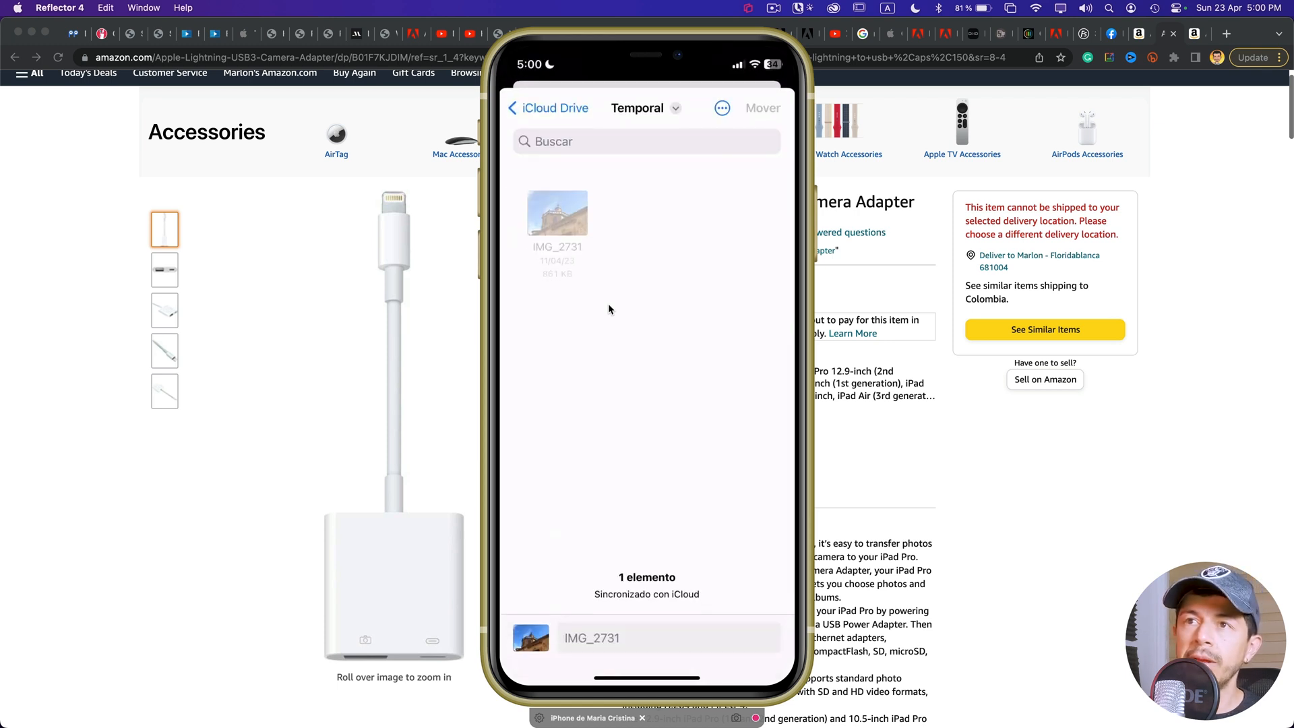
left_click(547, 108)
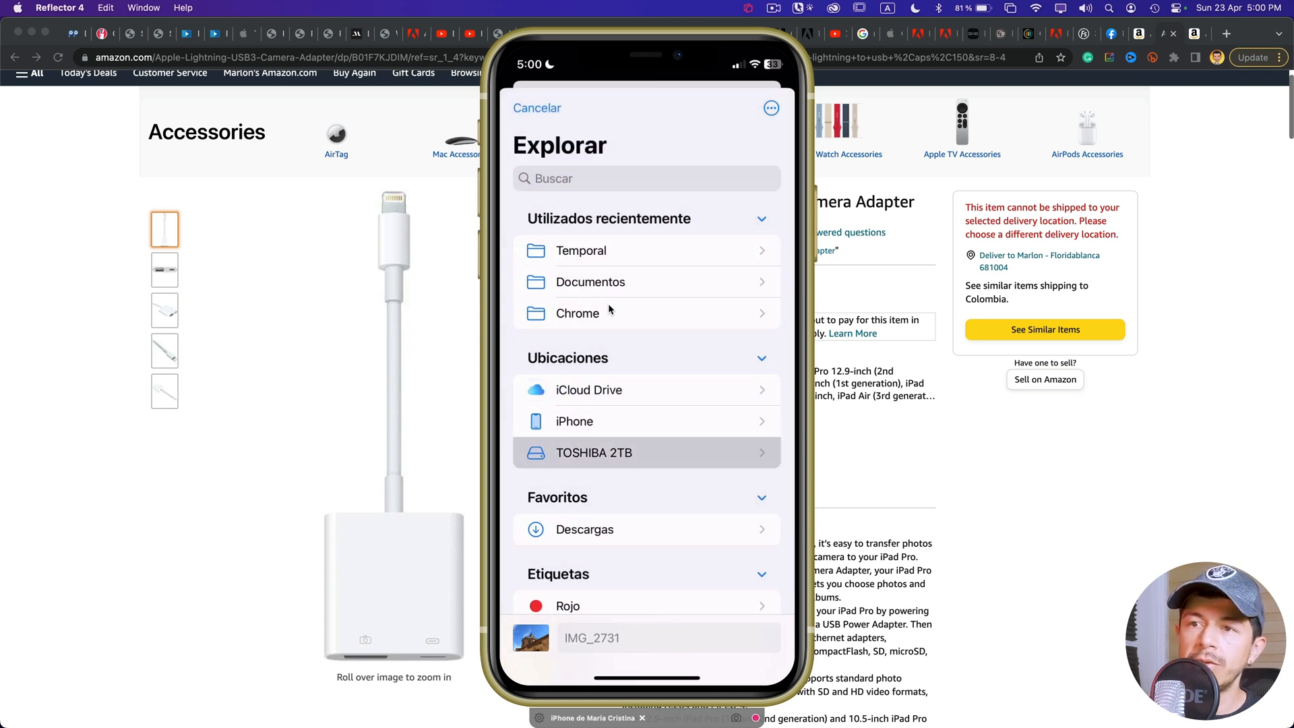
left_click(593, 452)
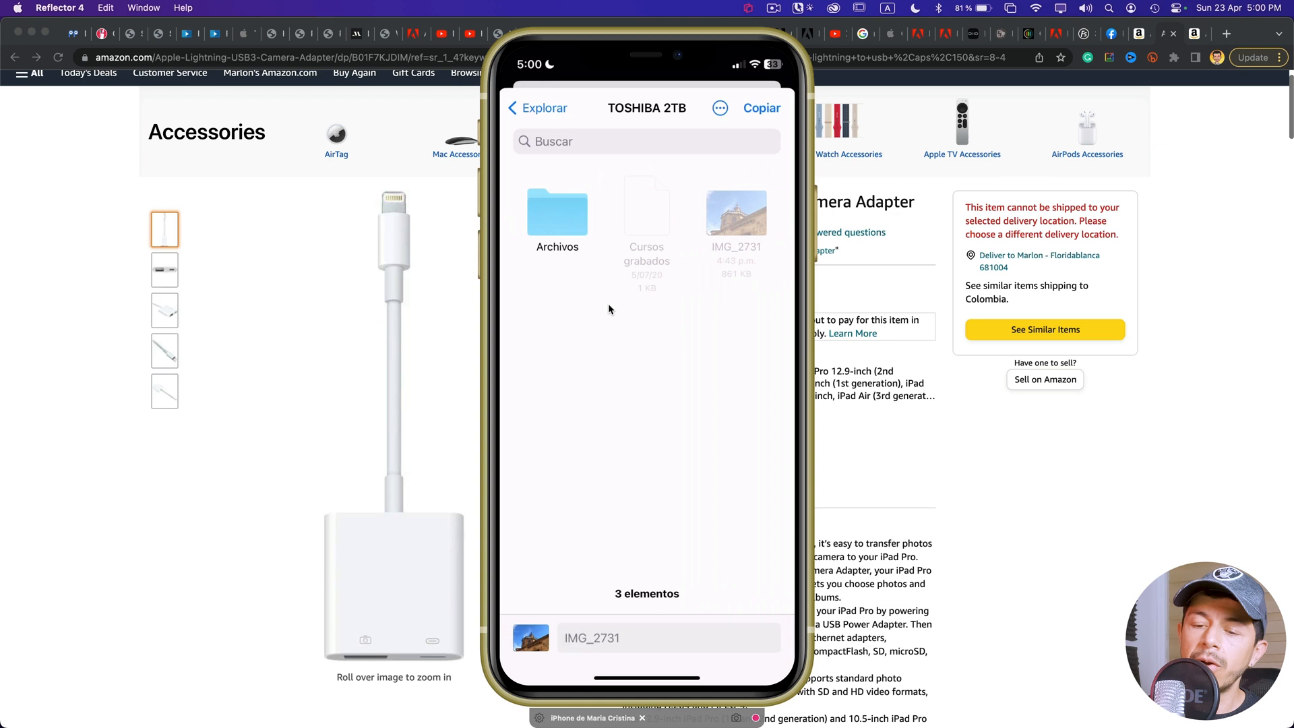
left_click(760, 107)
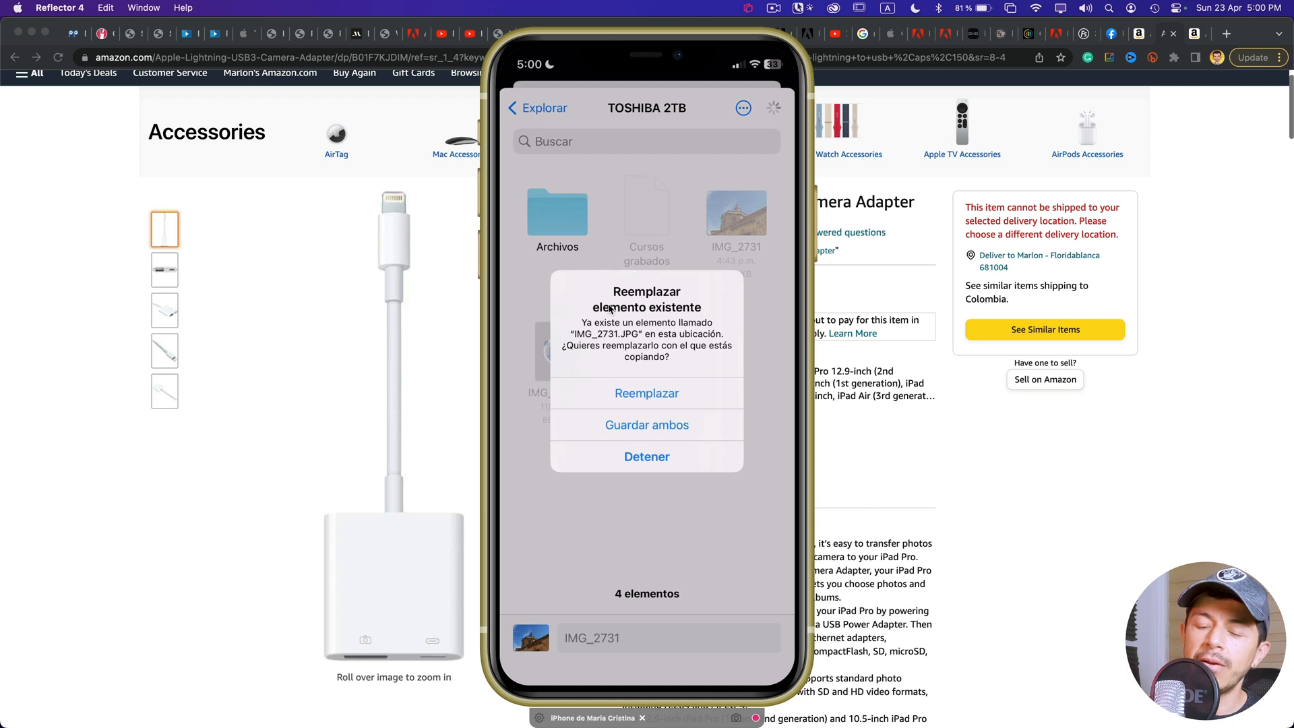
left_click(646, 423)
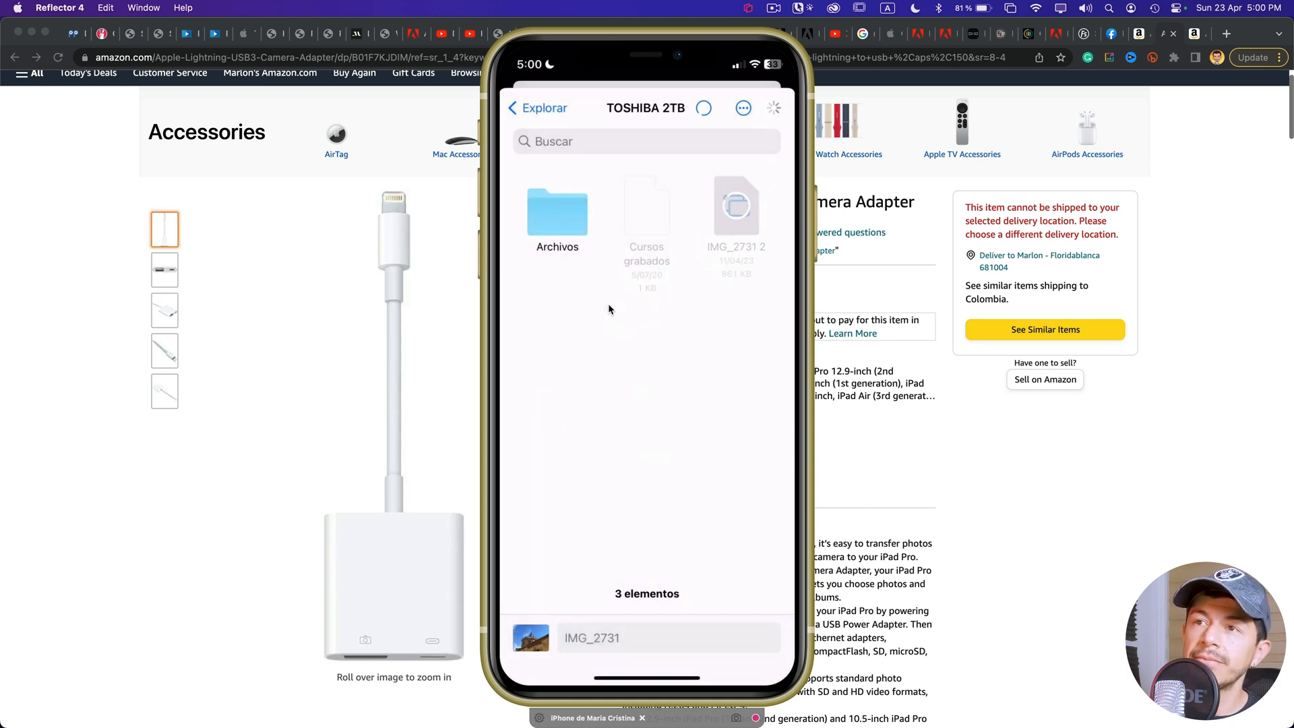
left_click(537, 108)
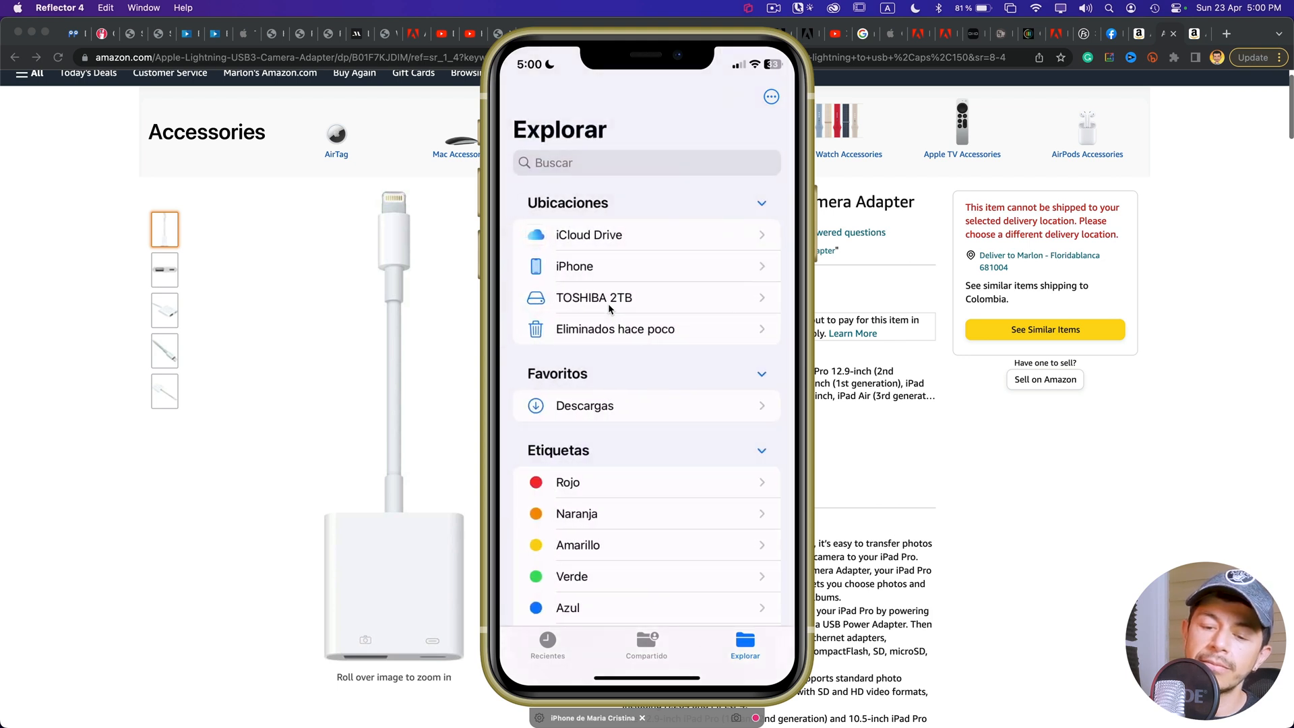
Create a new folder named 'sin título' on the TOSHIBA 2TB drive
left_click(593, 297)
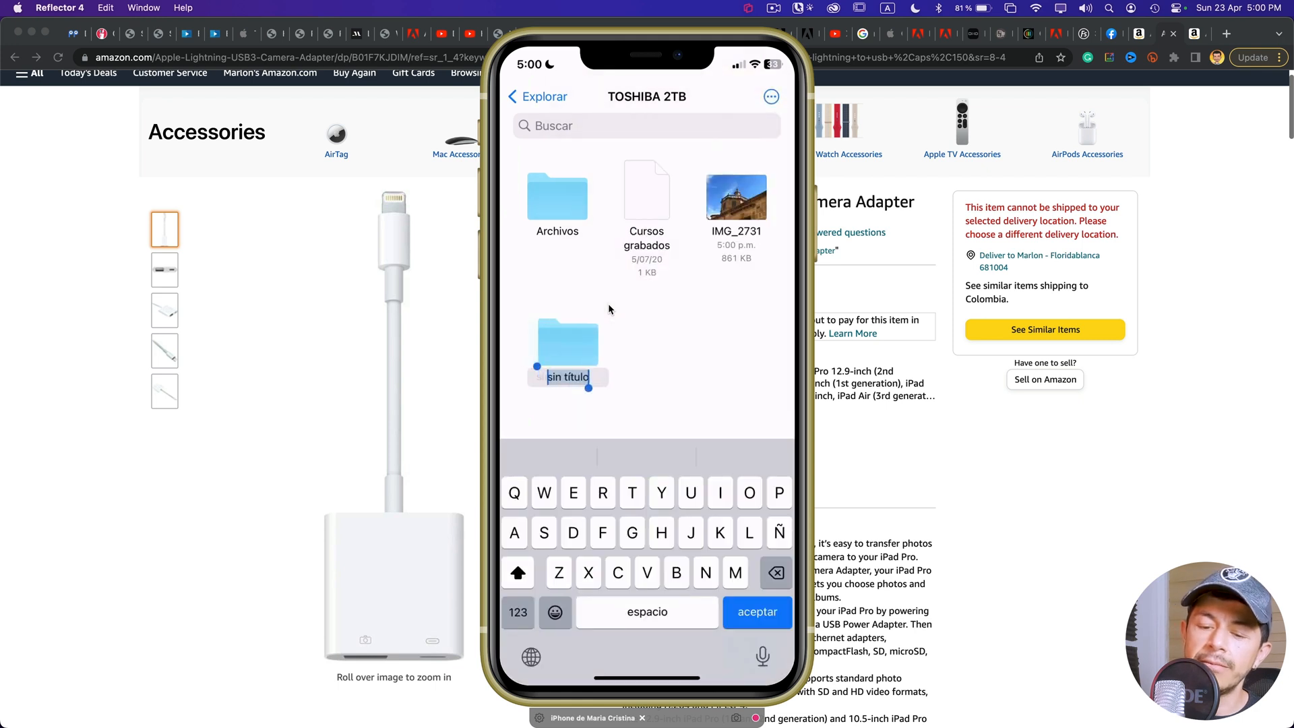
left_click(756, 611)
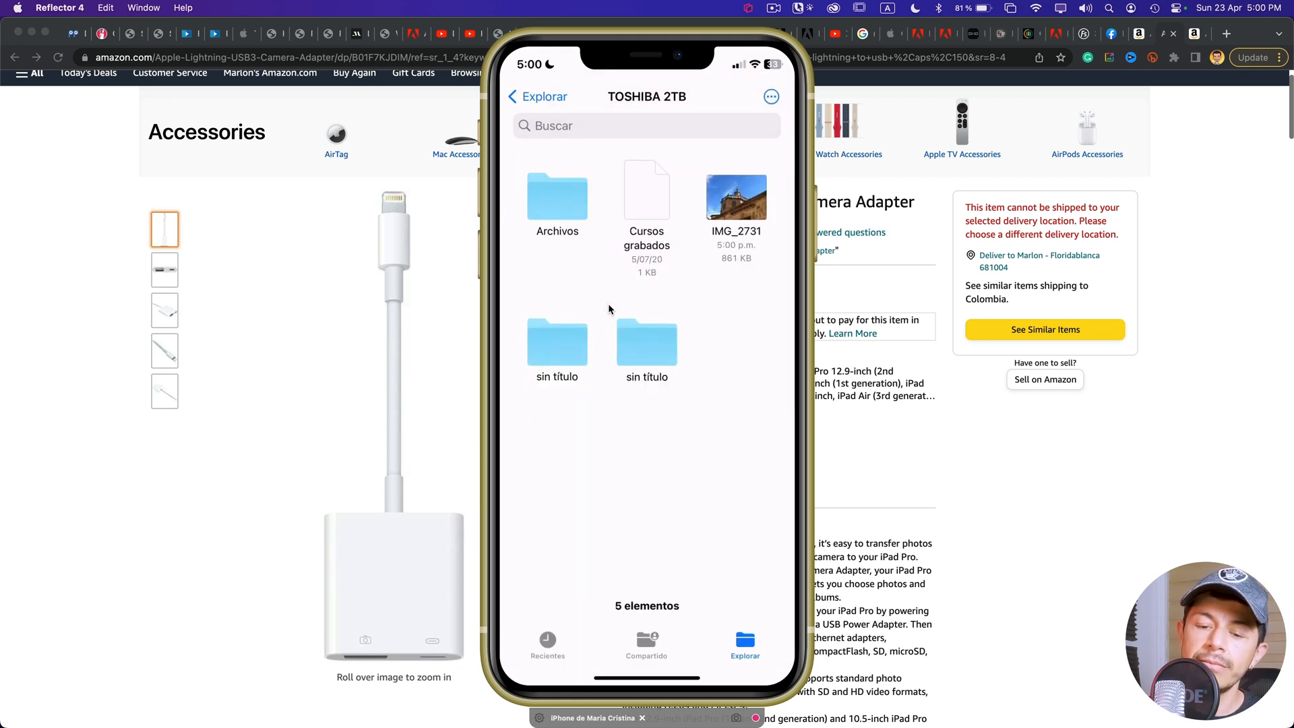
left_click(537, 96)
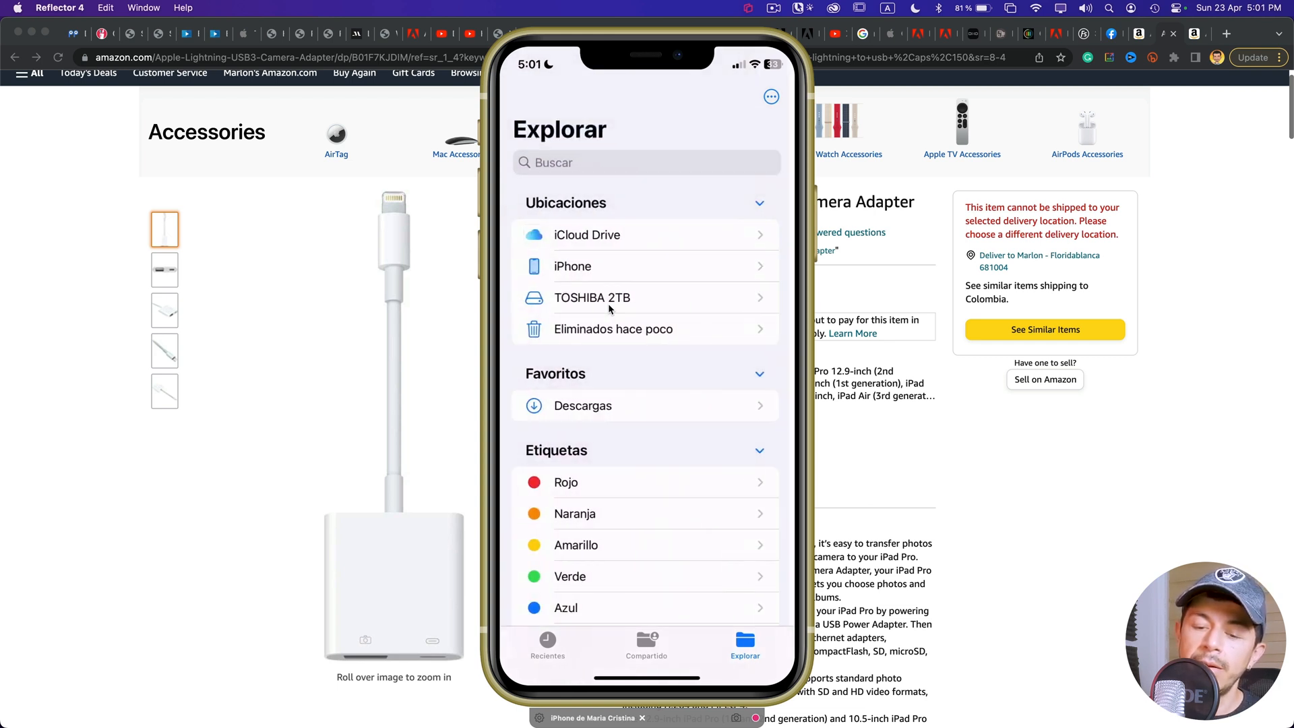
Copy IMG_2731 from iCloud Drive into the new untitled folder on TOSHIBA 2TB
left_click(586, 234)
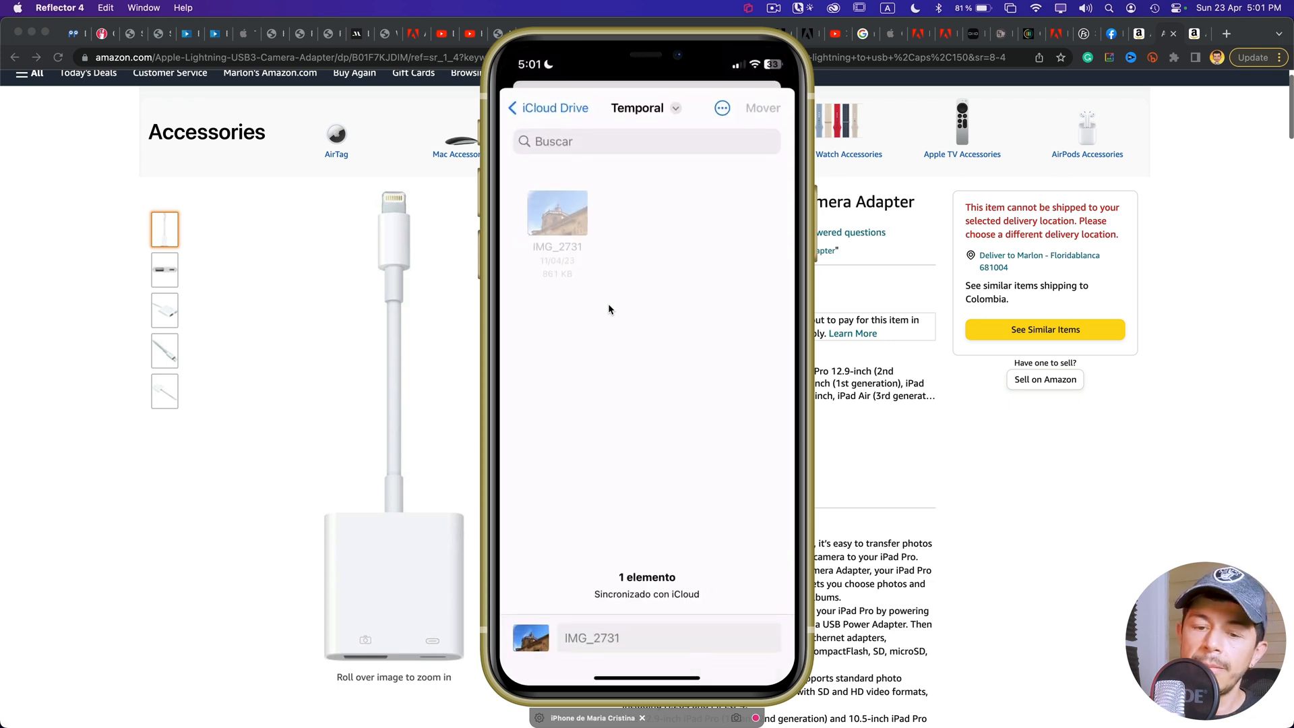
left_click(547, 107)
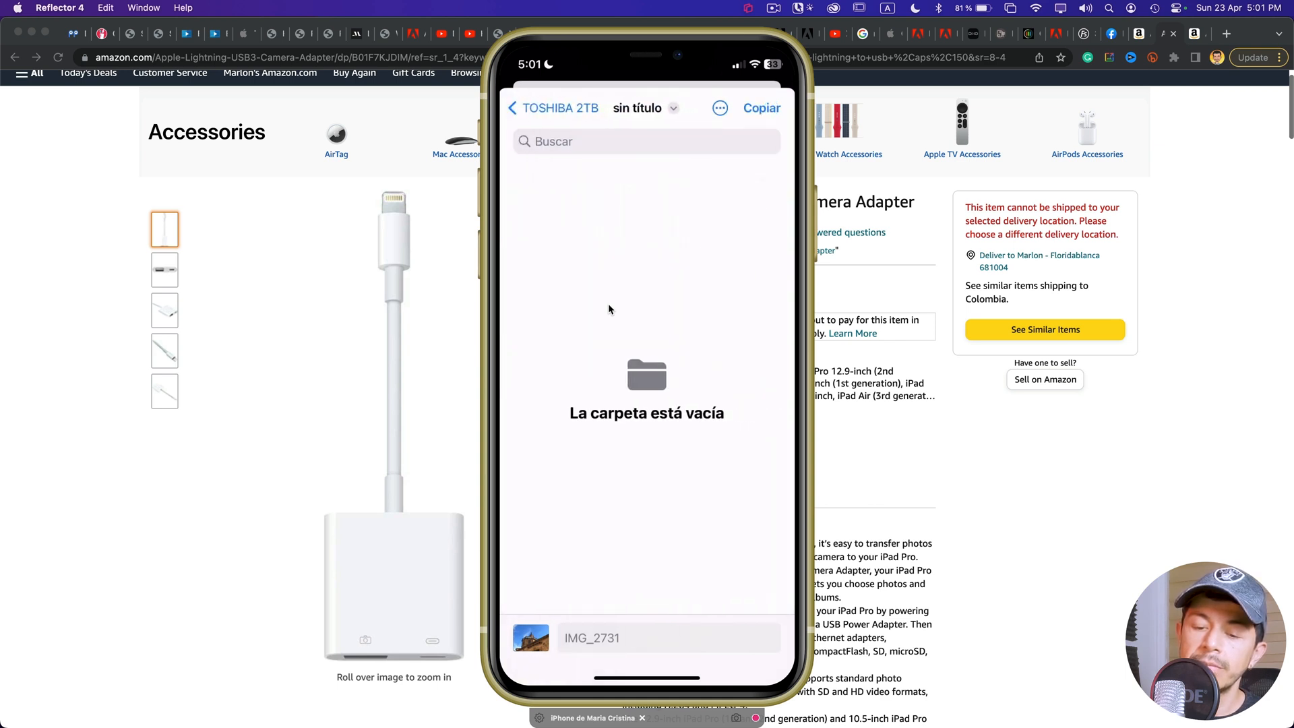
left_click(760, 107)
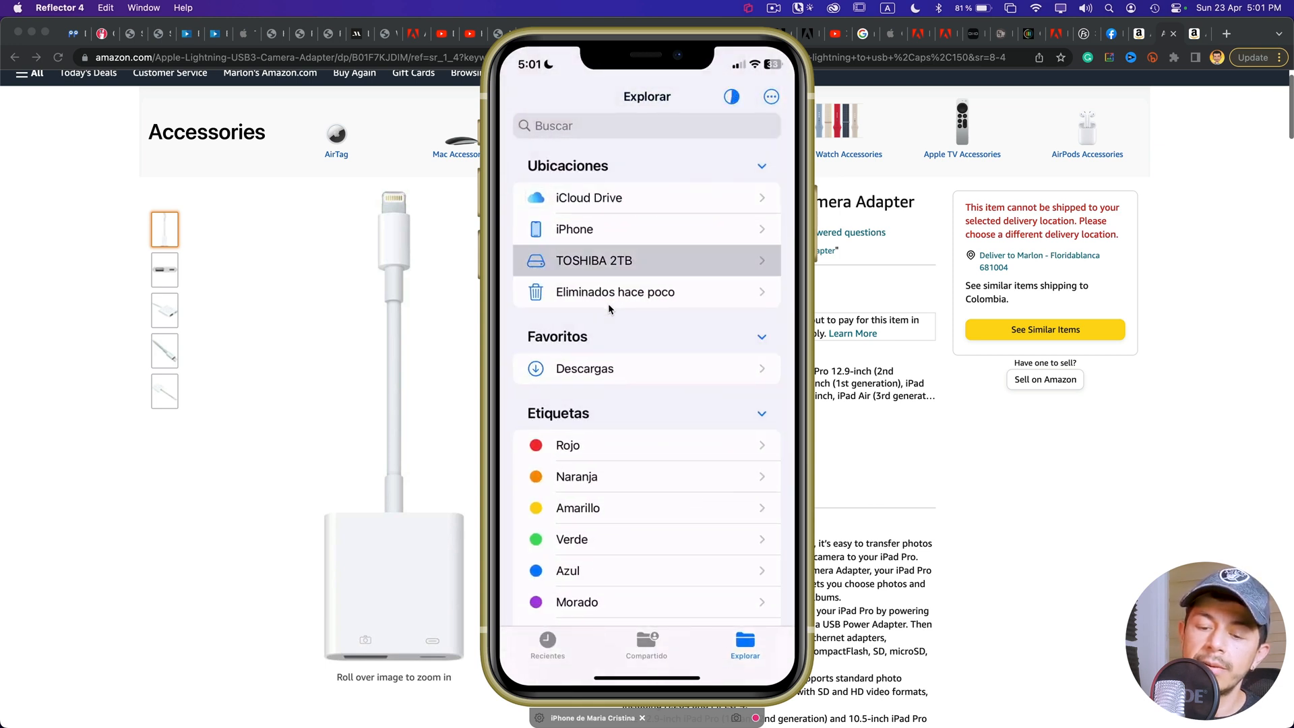
left_click(593, 260)
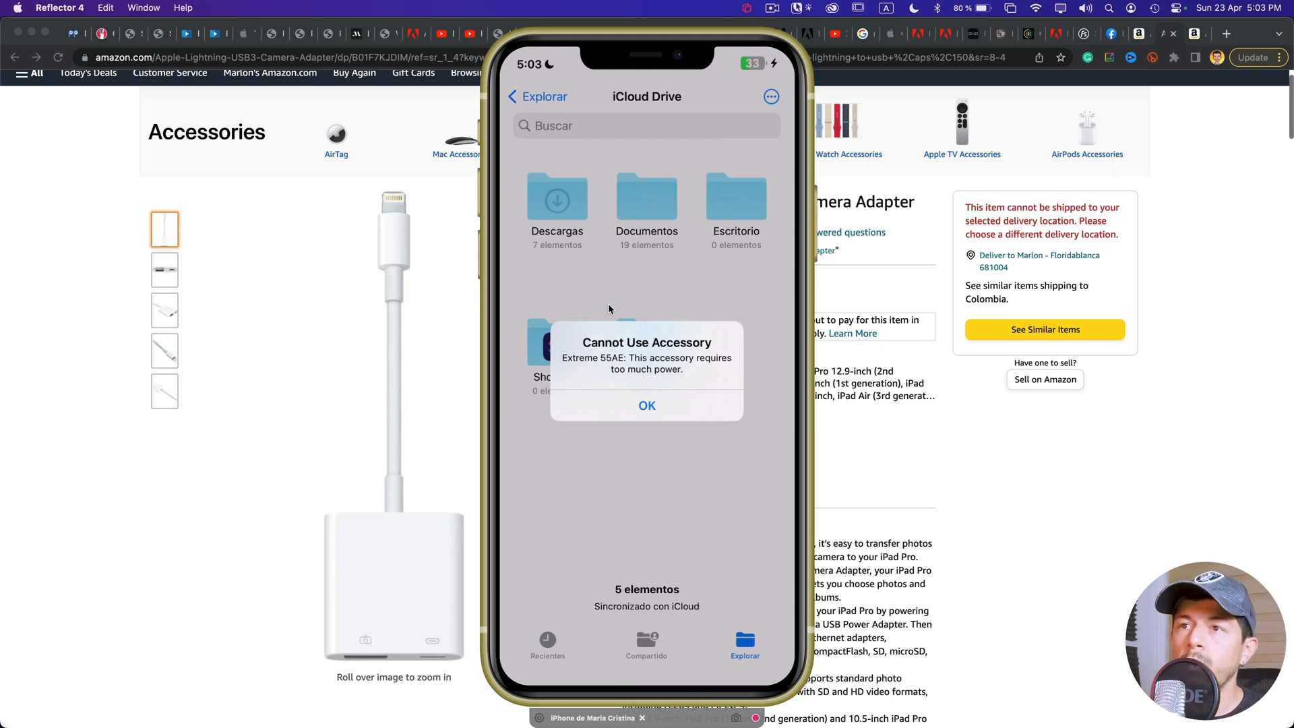
Dismiss the 'Cannot Use Accessory' power alert for Extreme 55AE and go back to Explorar
left_click(646, 404)
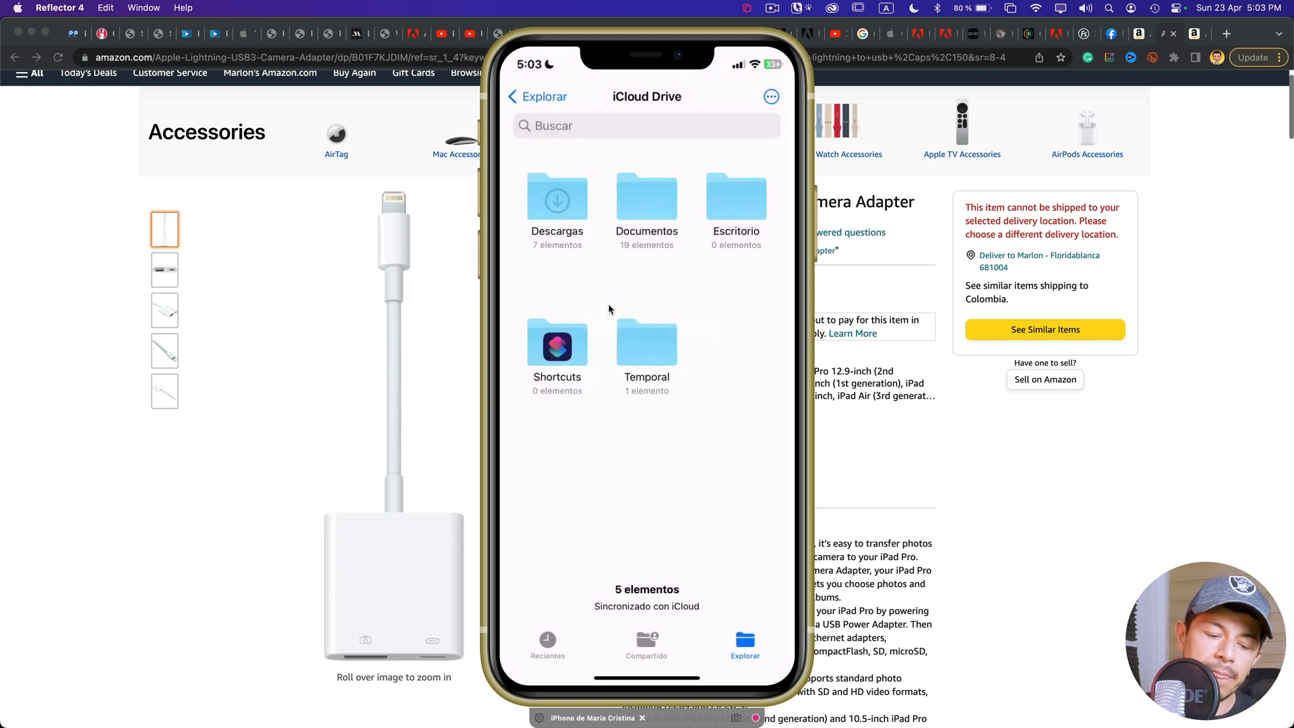
left_click(536, 96)
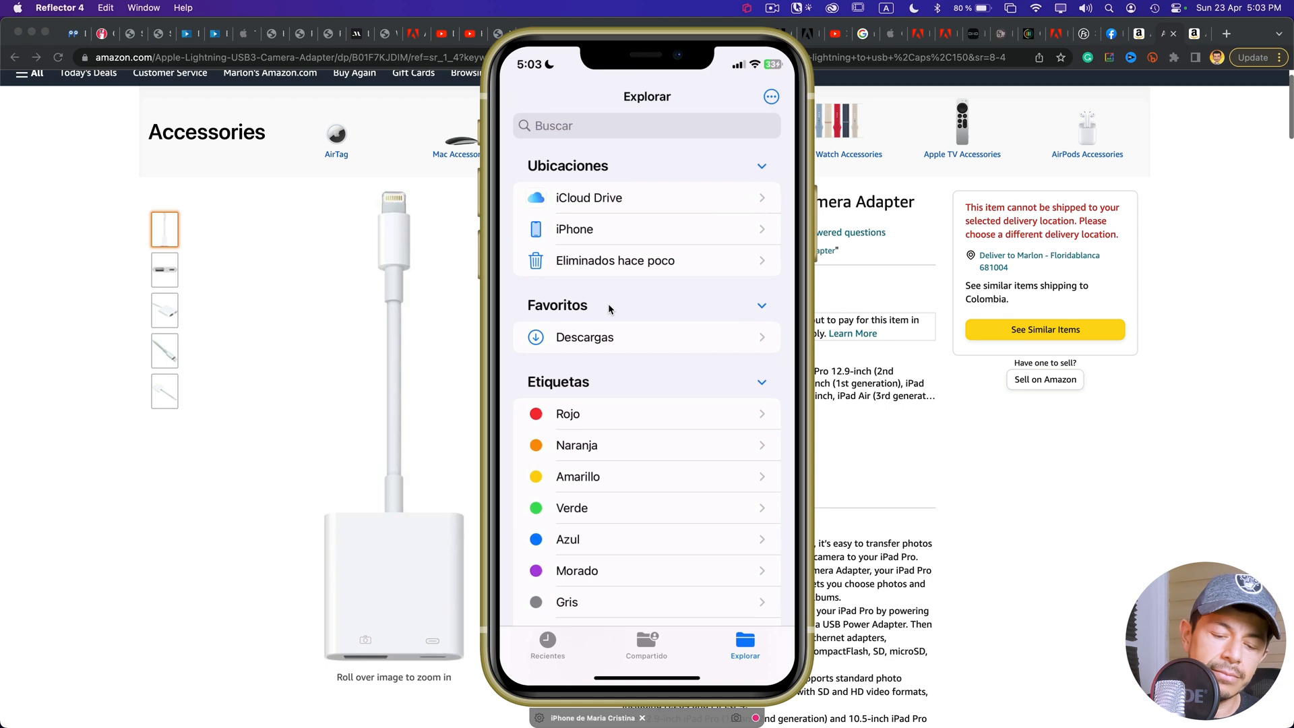